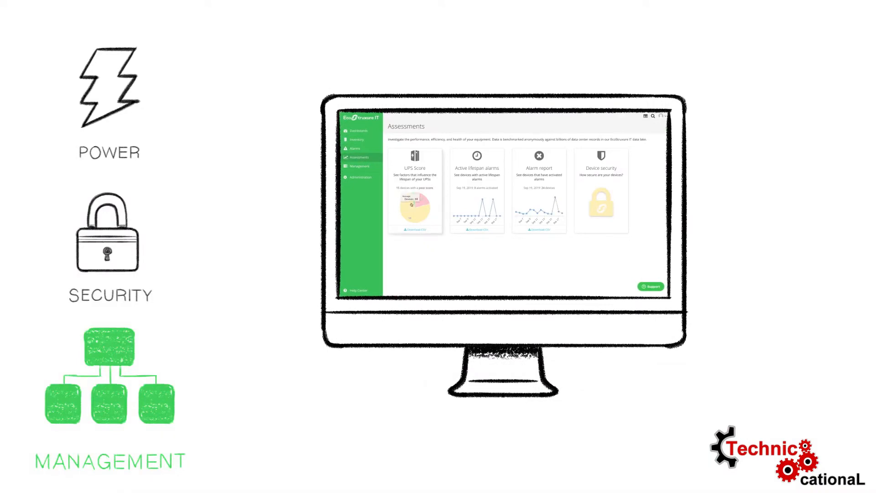
Open the Discharged Battery UPS overview, then the Assessments UPS Score device ranking
left_click(415, 190)
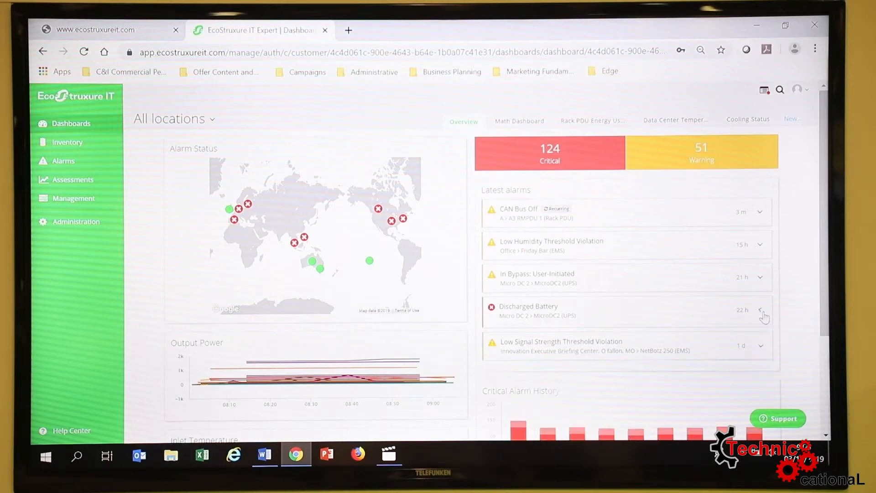
left_click(537, 311)
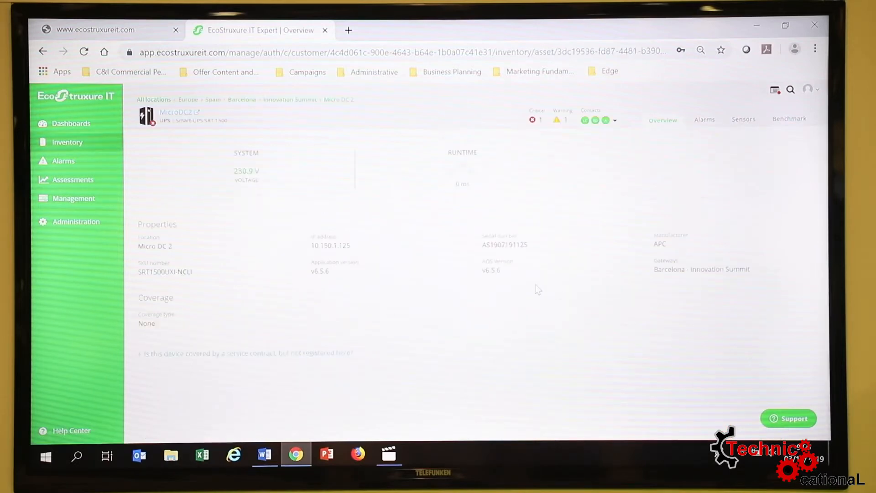
left_click(72, 179)
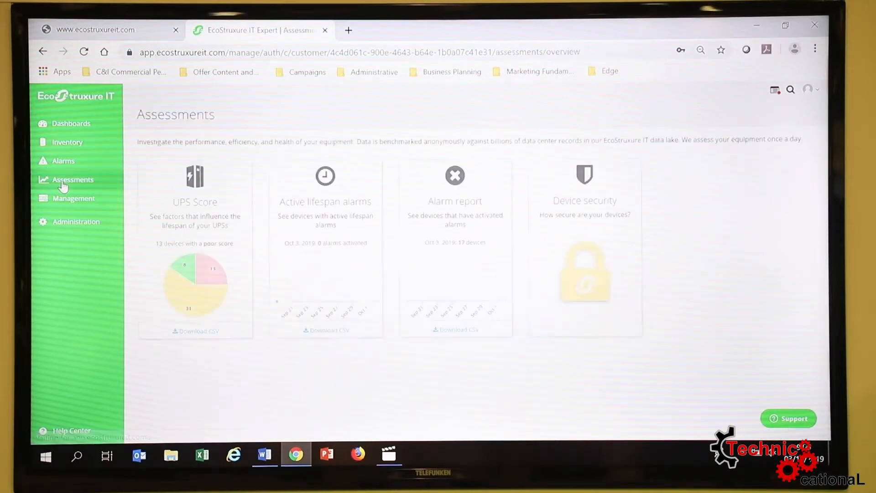
left_click(194, 249)
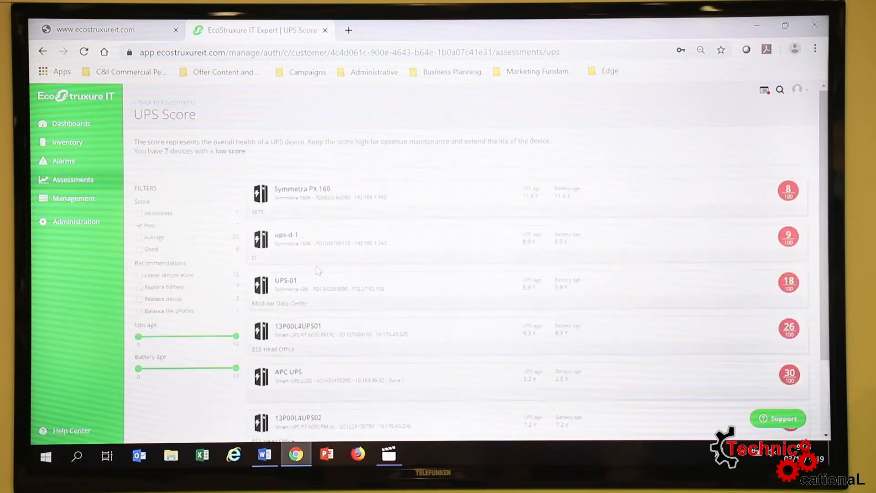